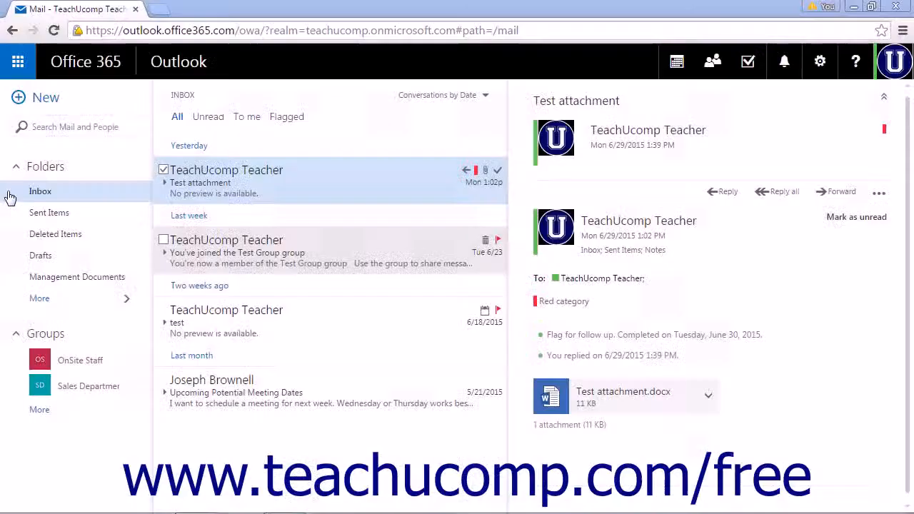
pyautogui.moveTo(11, 196)
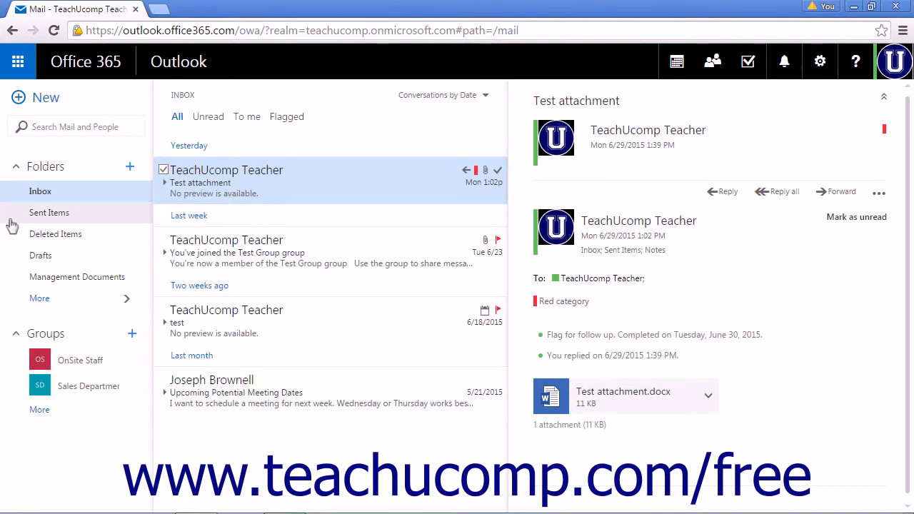
# Step: Visit Sent Items, then open the empty Drafts folder
pyautogui.click(49, 212)
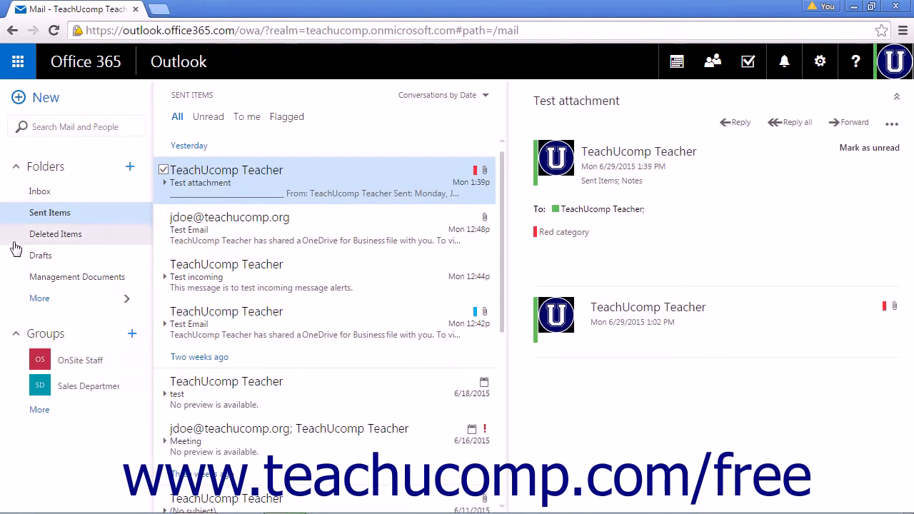
pyautogui.click(41, 255)
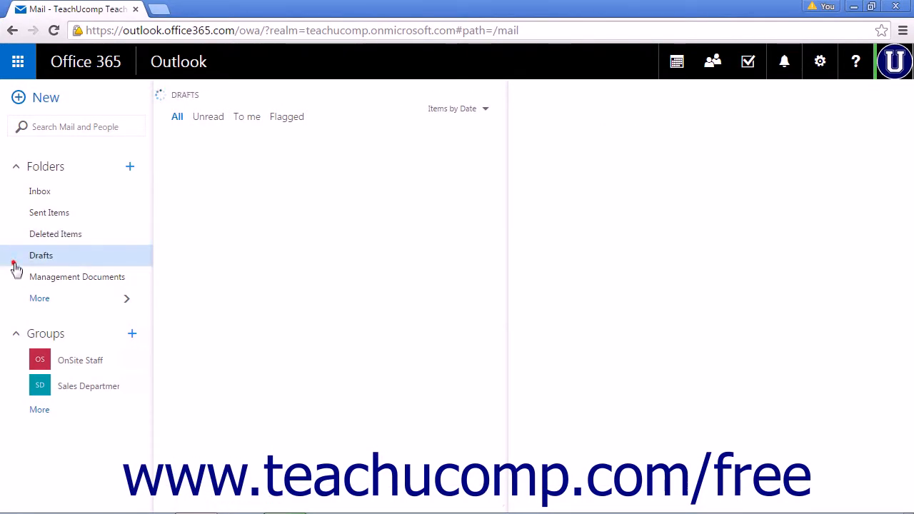
pyautogui.click(41, 255)
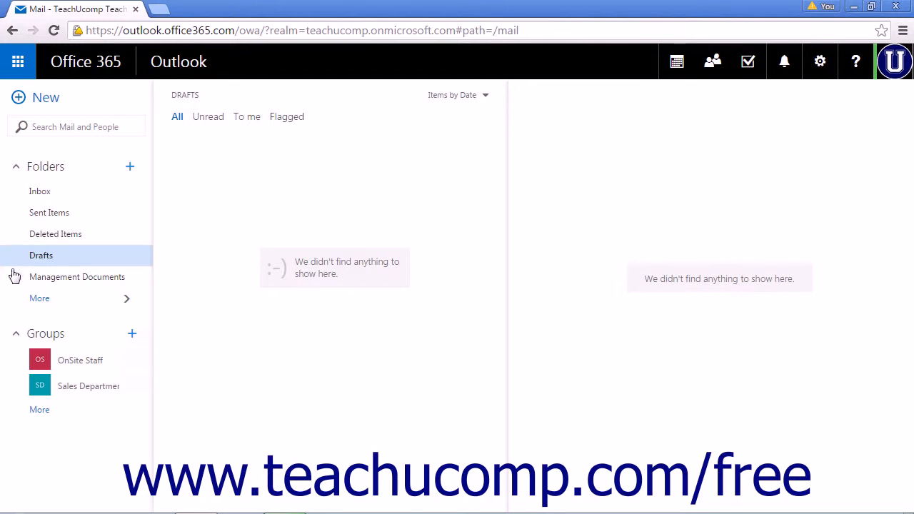
pyautogui.moveTo(40, 297)
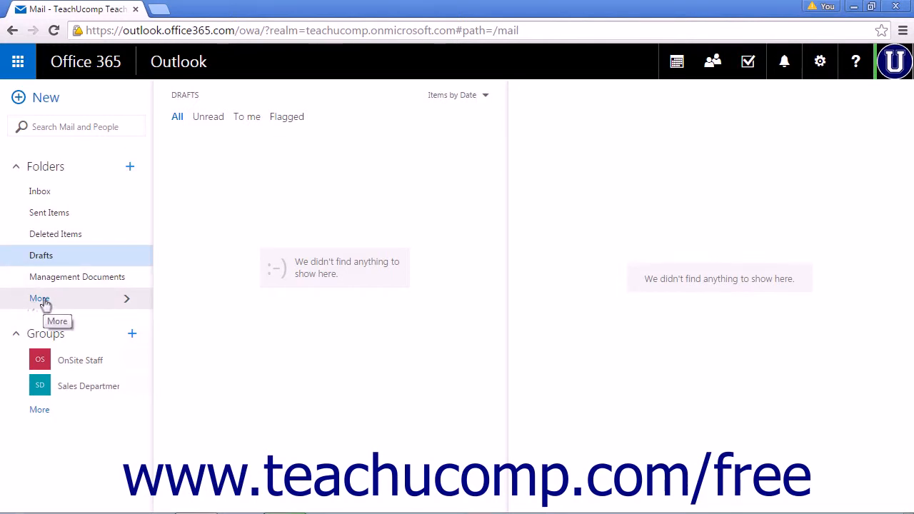
# Step: Expand the folder pane to show Favorites and all mailbox folders
pyautogui.click(40, 298)
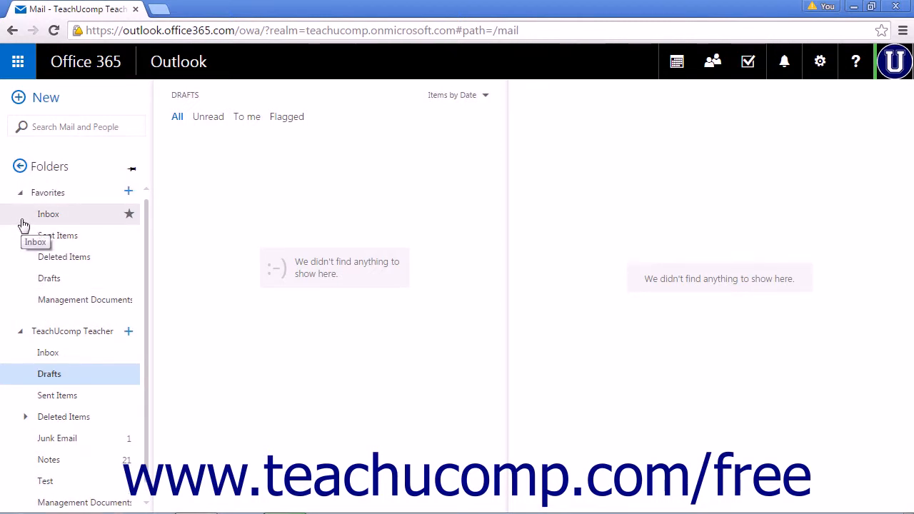
pyautogui.moveTo(29, 339)
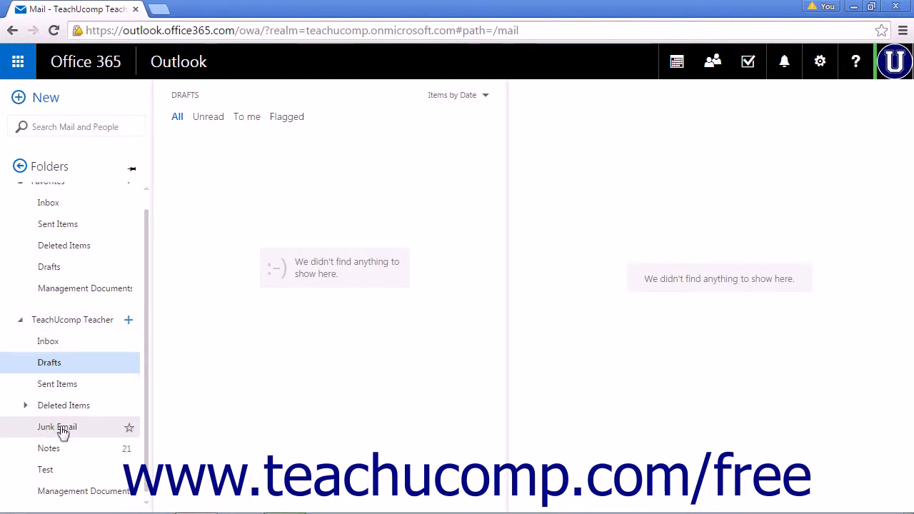
# Step: Bring up the folder options menu for Junk Email in the account folders
pyautogui.rightClick(57, 426)
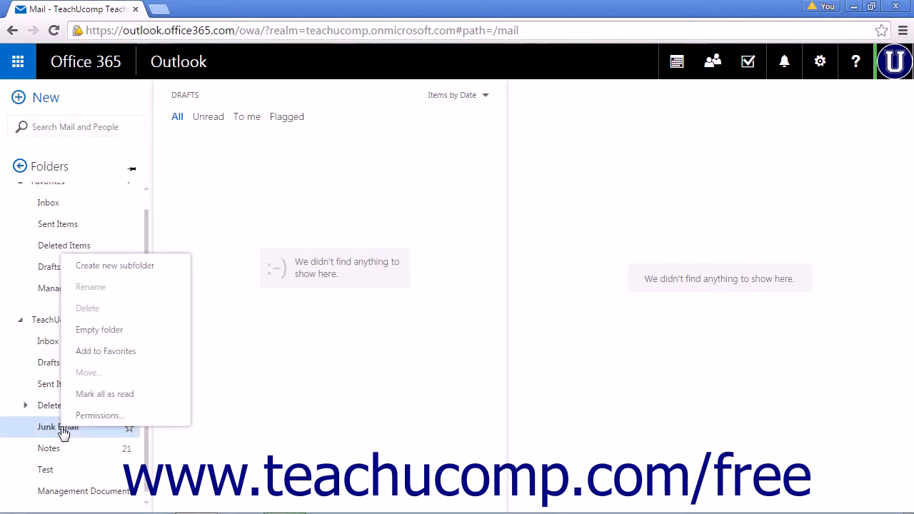
pyautogui.moveTo(104, 394)
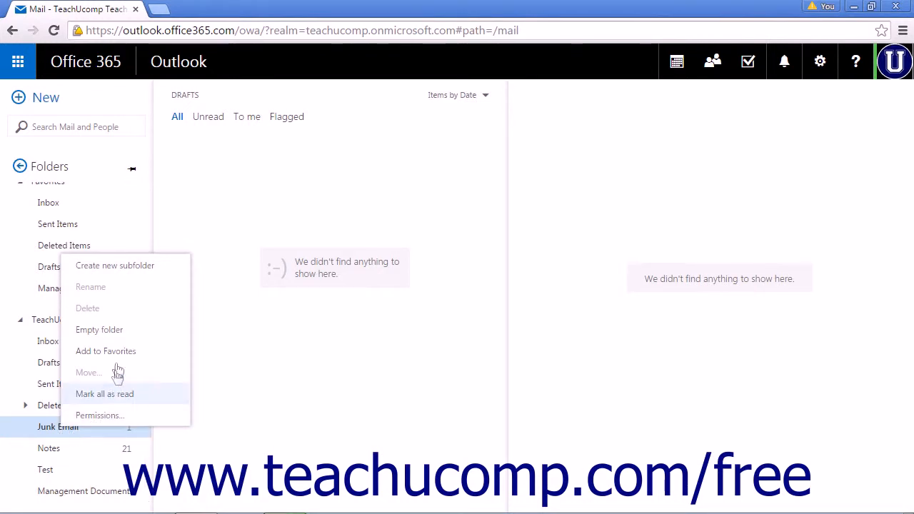
pyautogui.moveTo(106, 350)
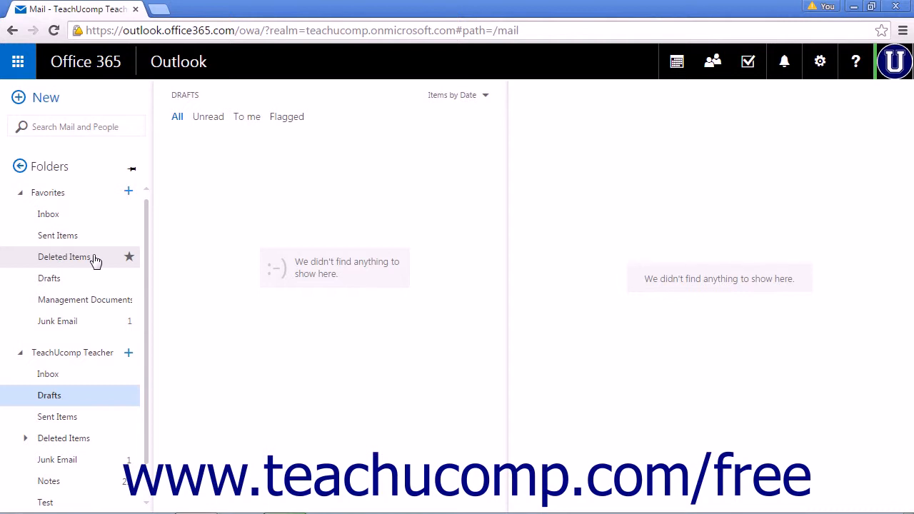
pyautogui.moveTo(76, 320)
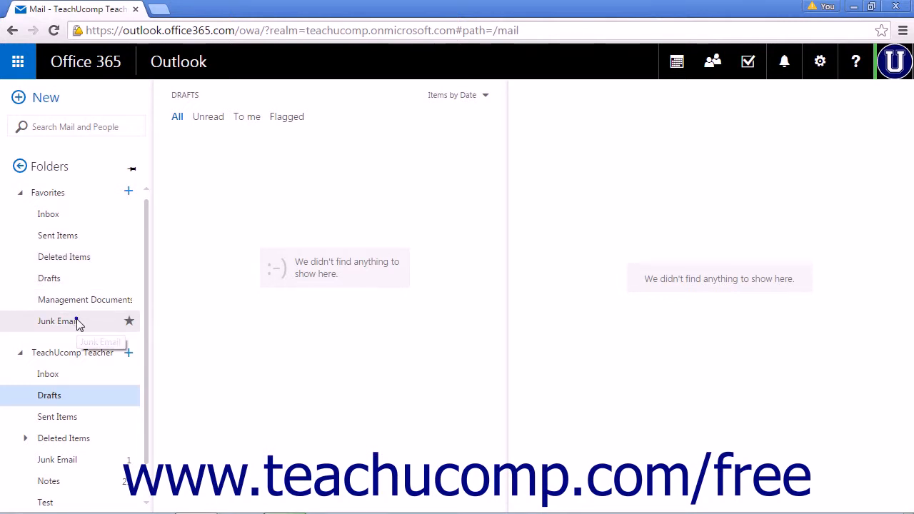
# Step: Remove Junk Email from the Favorites list via its context menu
pyautogui.rightClick(57, 320)
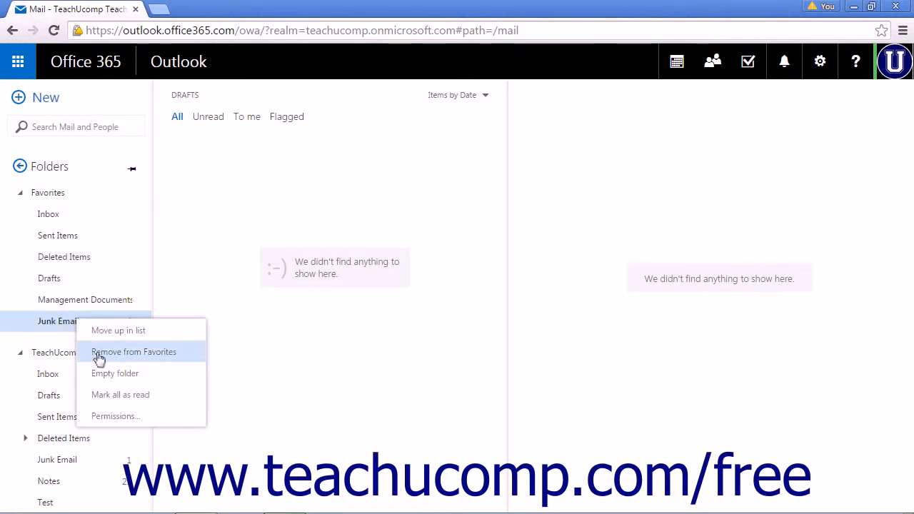
pyautogui.click(133, 351)
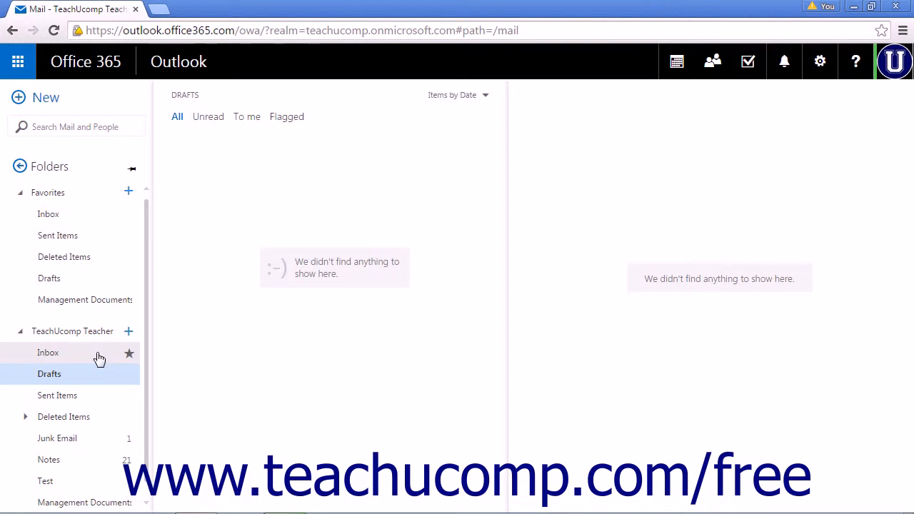
pyautogui.moveTo(104, 359)
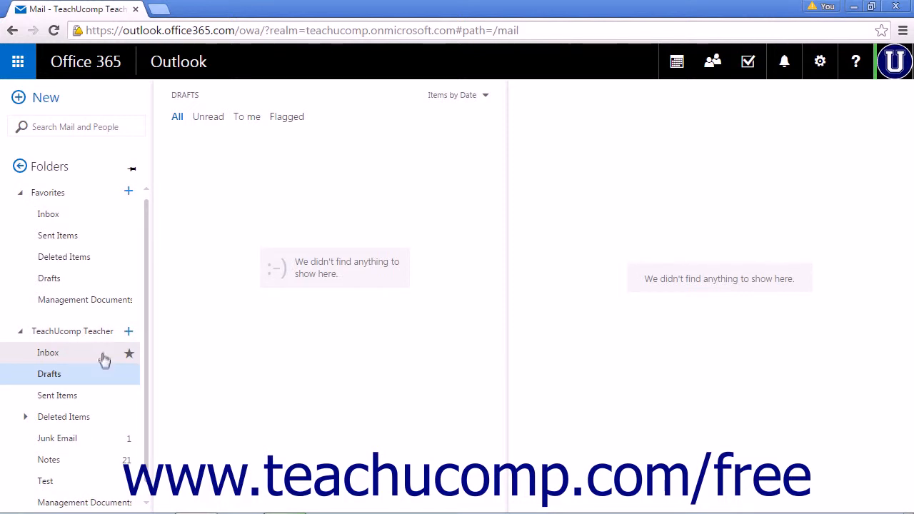
pyautogui.moveTo(107, 350)
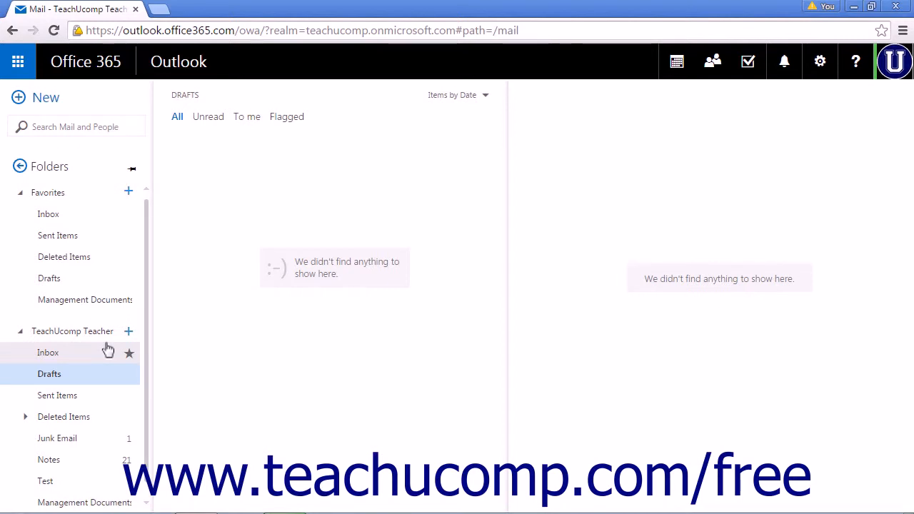
pyautogui.moveTo(106, 341)
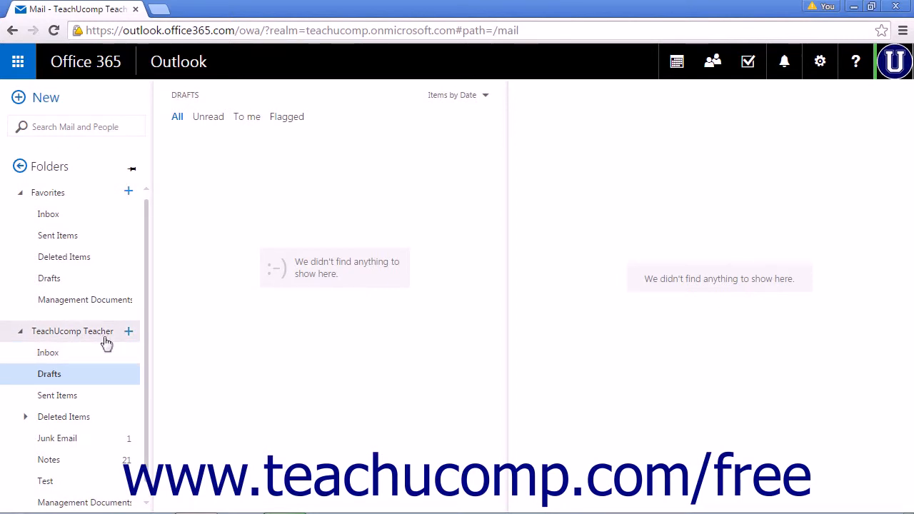
pyautogui.moveTo(90, 320)
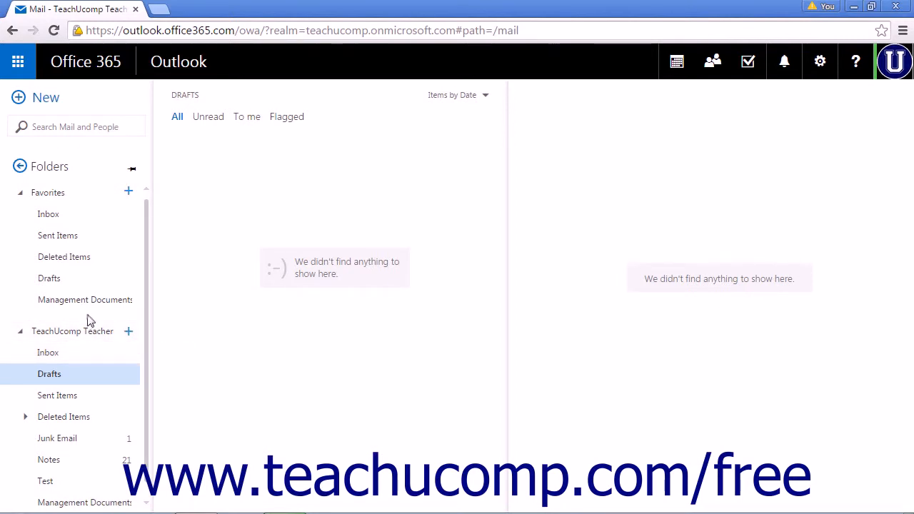
pyautogui.moveTo(84, 300)
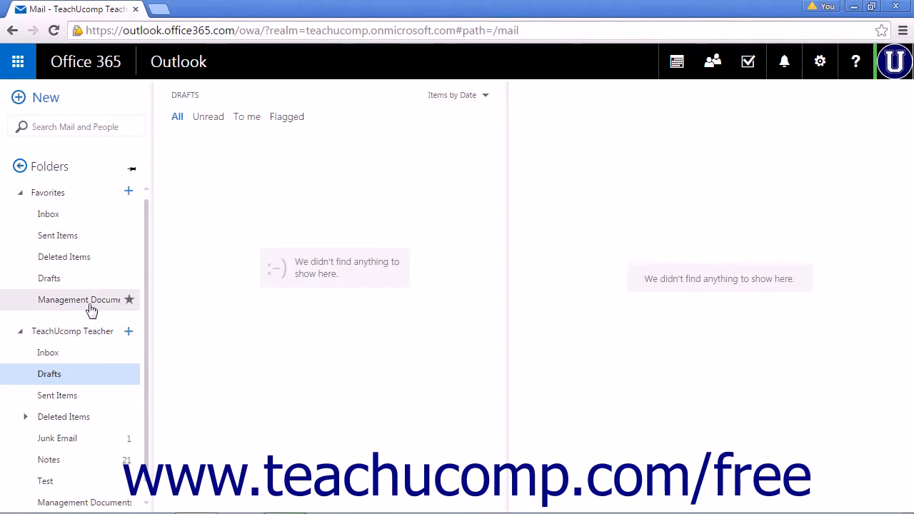
pyautogui.moveTo(79, 299)
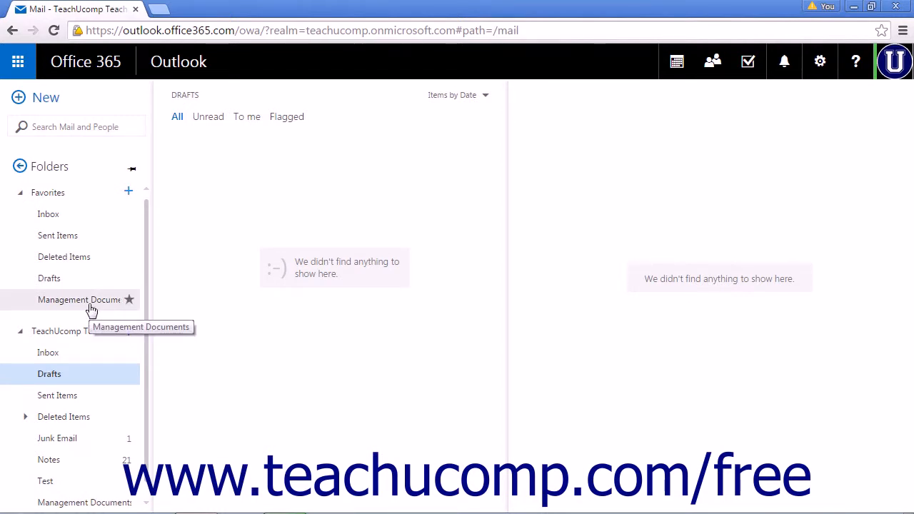
pyautogui.moveTo(129, 300)
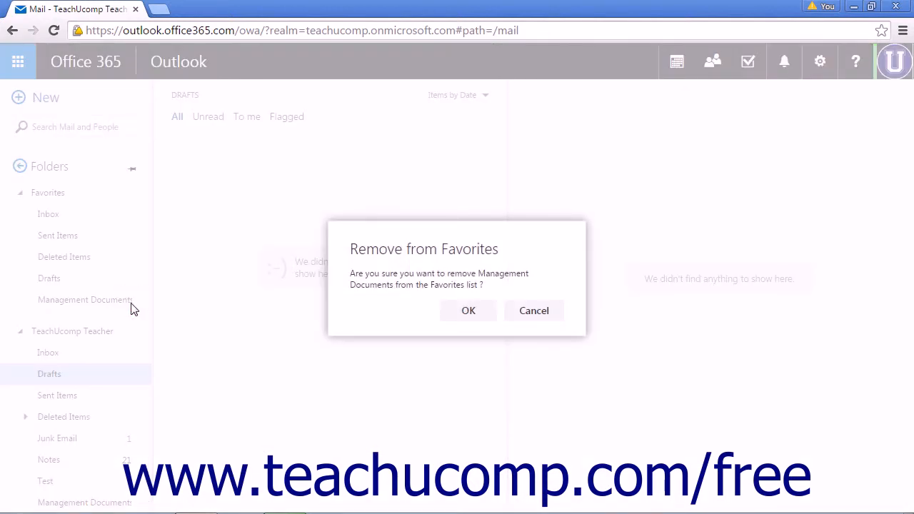
pyautogui.moveTo(270, 315)
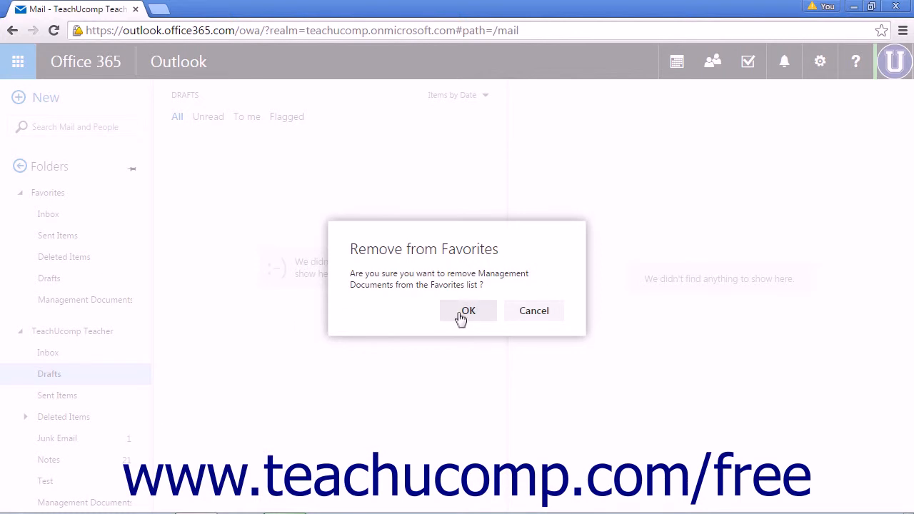
# Step: Confirm removing Management Documents from Favorites
pyautogui.click(467, 311)
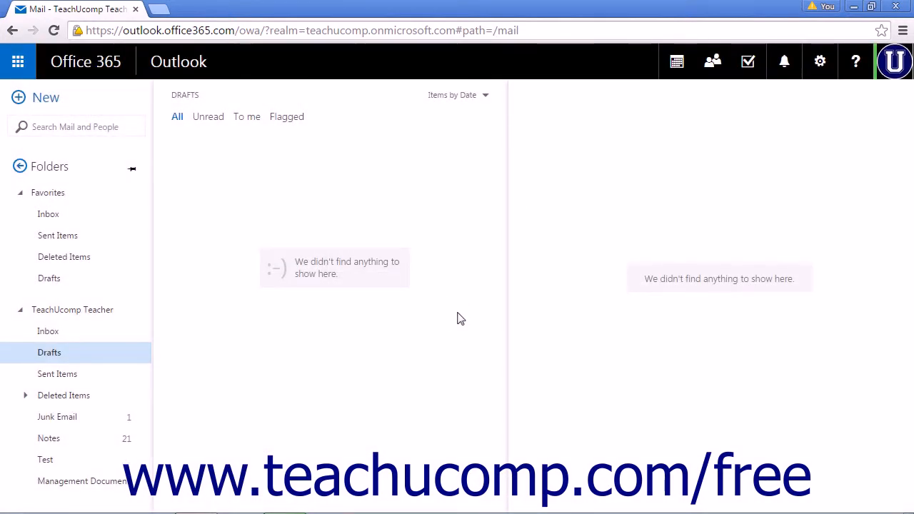
pyautogui.moveTo(439, 314)
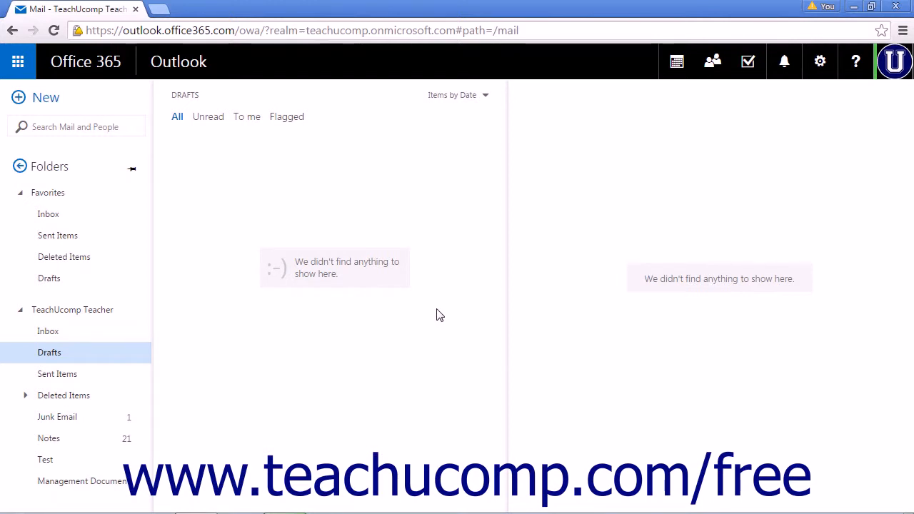
pyautogui.moveTo(274, 315)
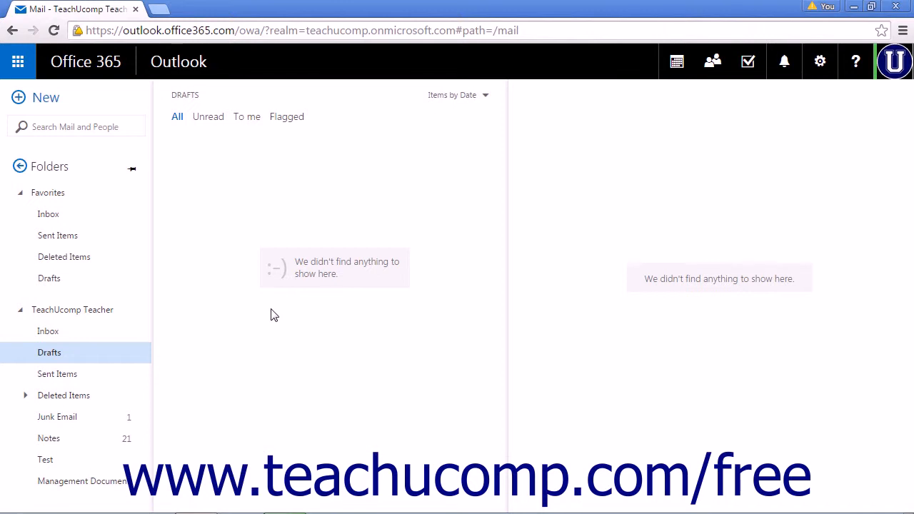
pyautogui.moveTo(270, 312)
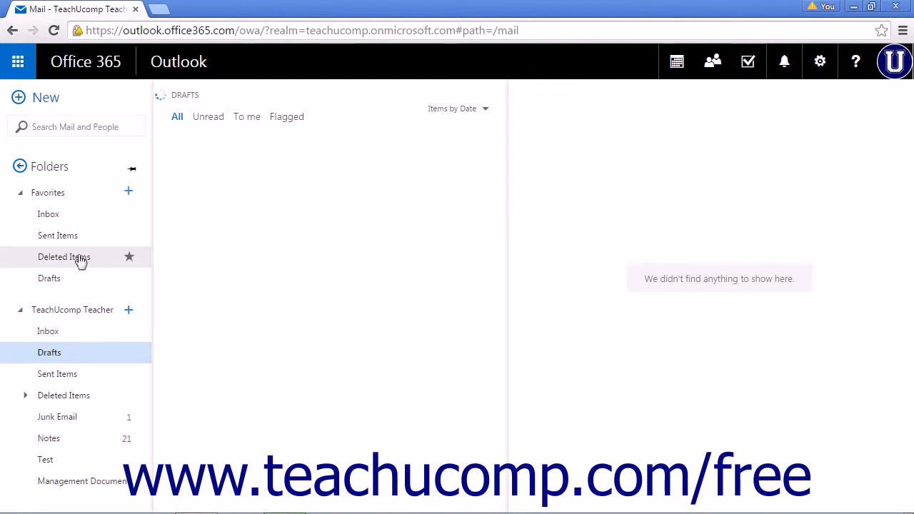
pyautogui.rightClick(64, 256)
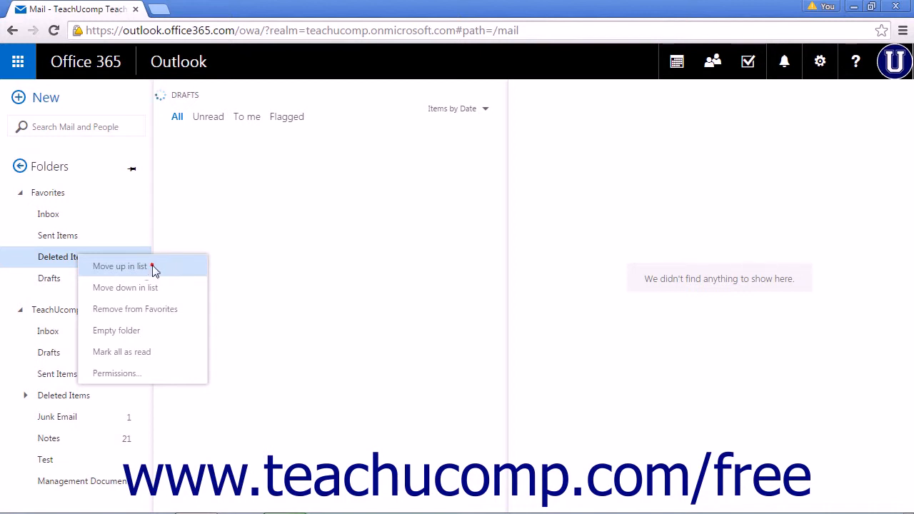
pyautogui.click(120, 266)
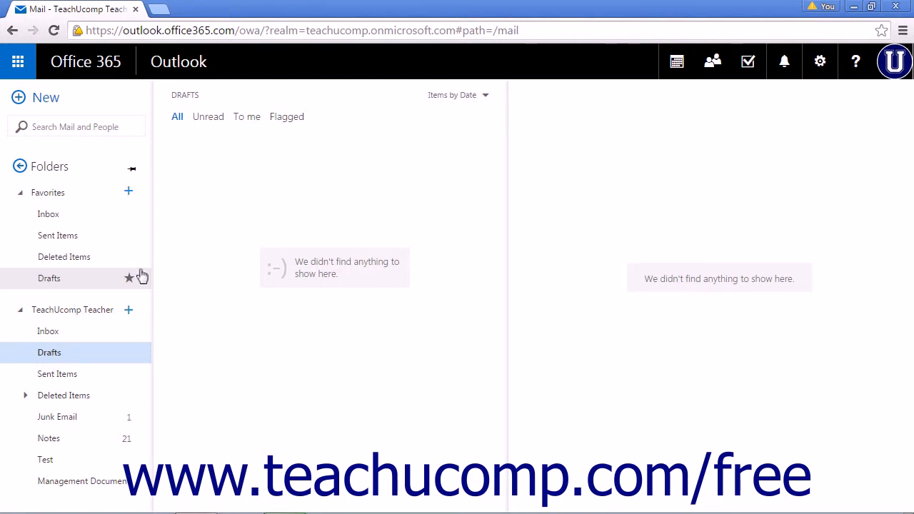
pyautogui.moveTo(166, 265)
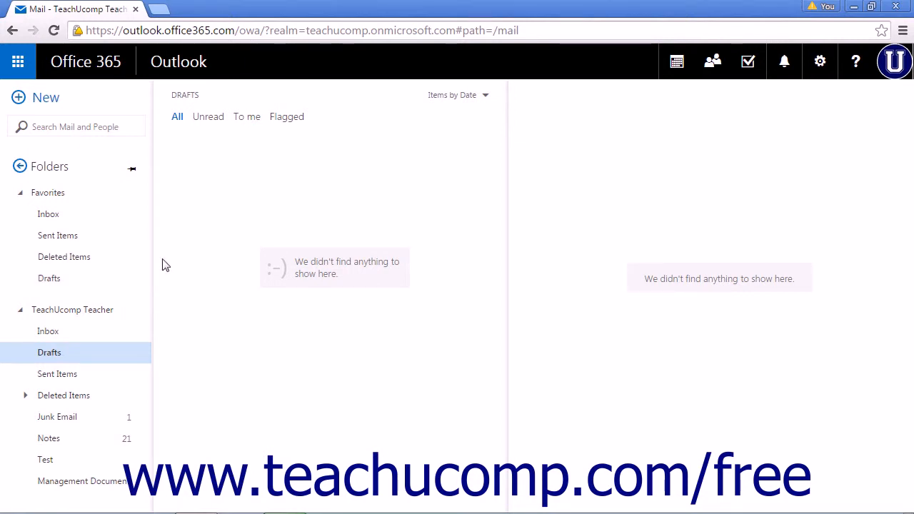